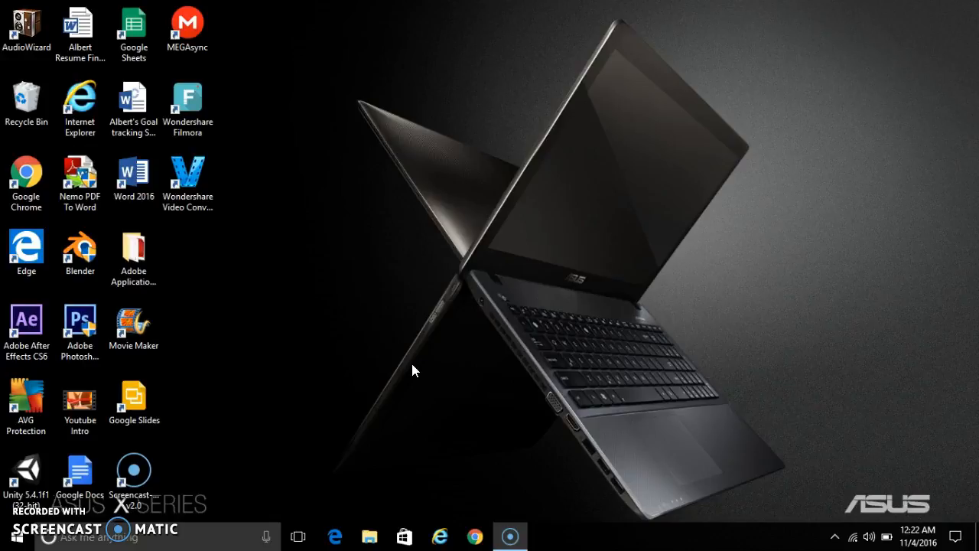
mouse_move(490, 270)
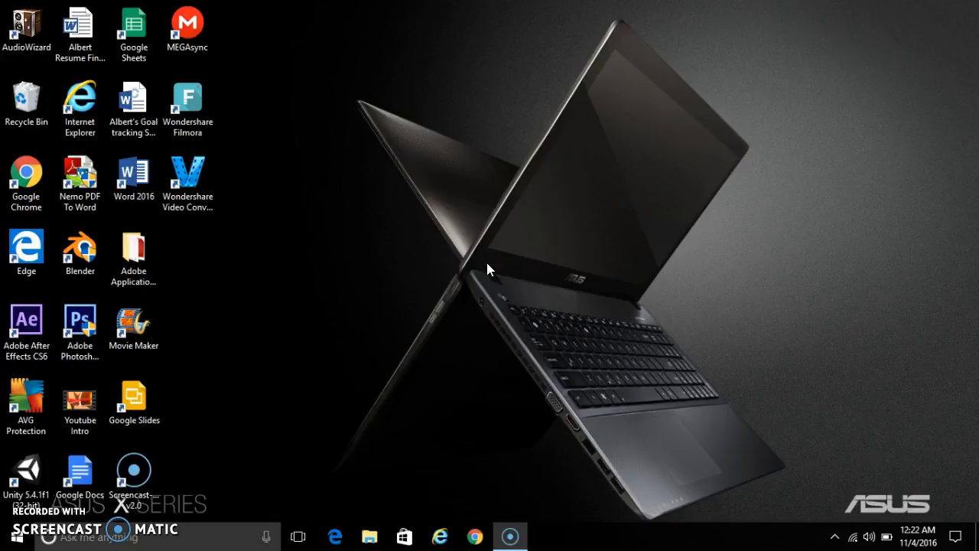
mouse_move(90, 300)
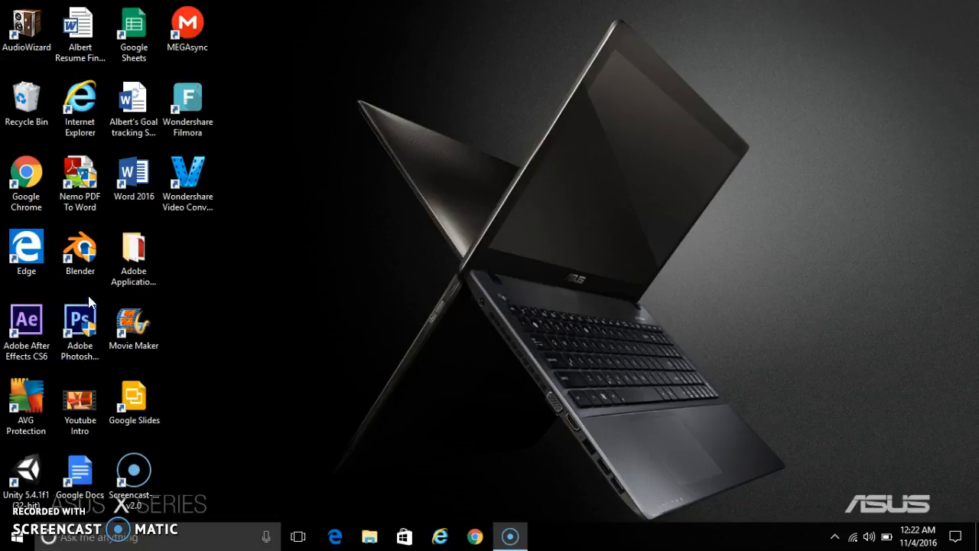
Launch Blender 2.69 from its desktop shortcut and dismiss the splash screen
click(79, 251)
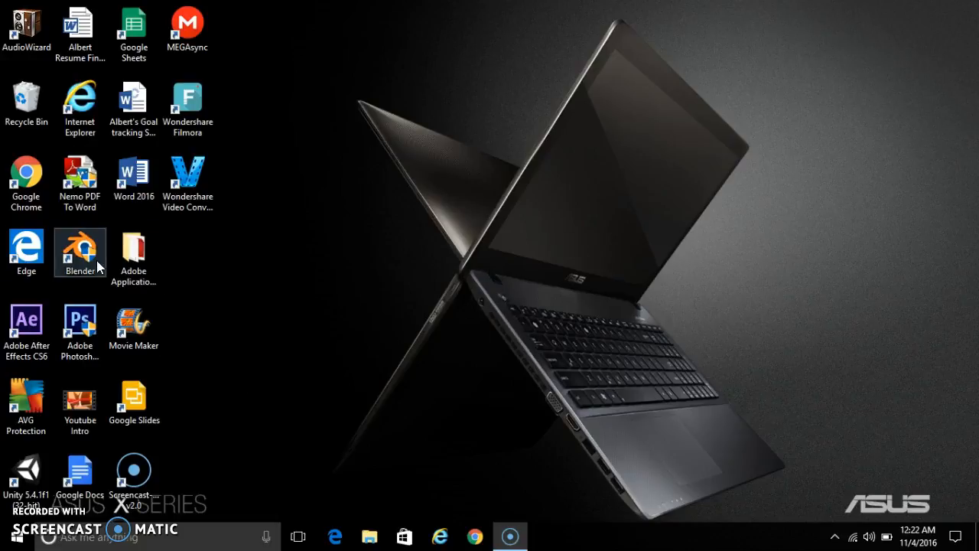
mouse_move(110, 226)
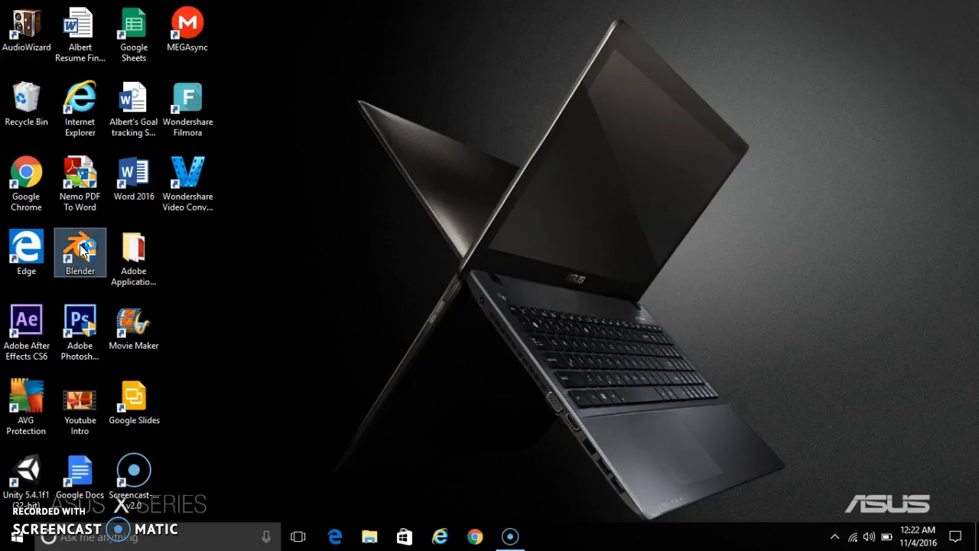
double_click(80, 251)
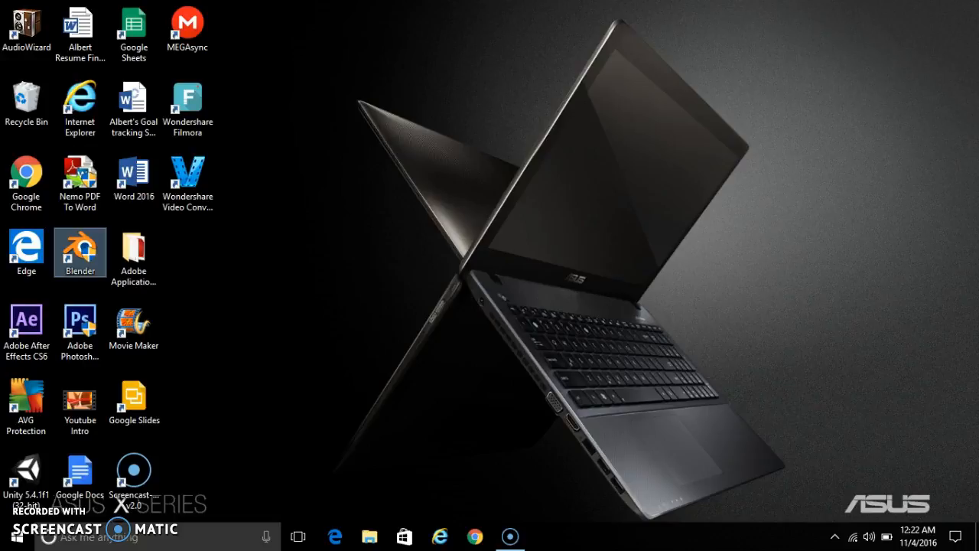
double_click(80, 253)
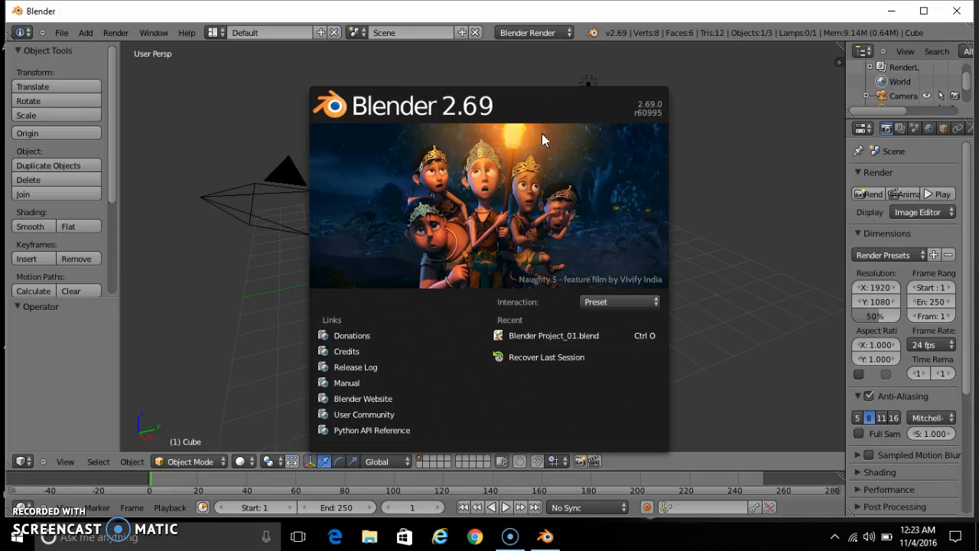
mouse_move(283, 239)
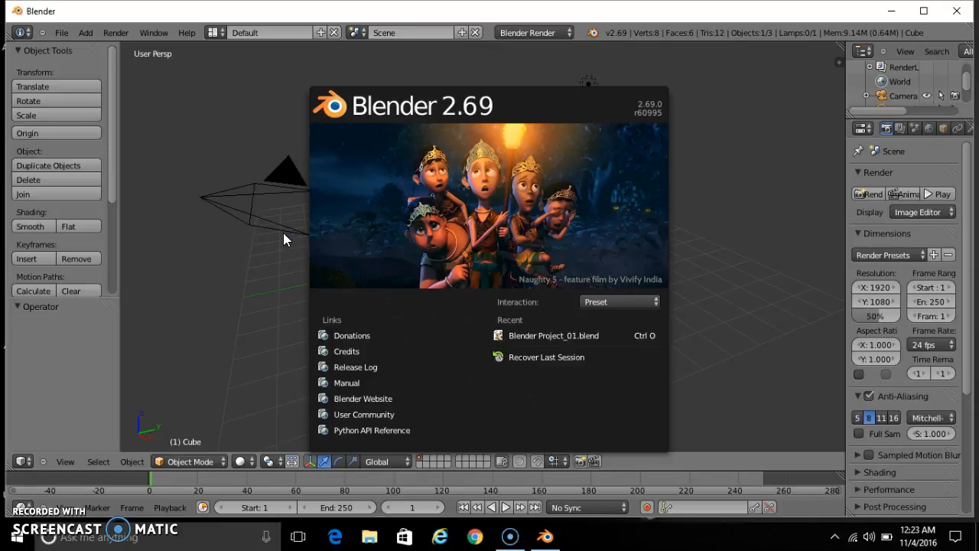
click(543, 279)
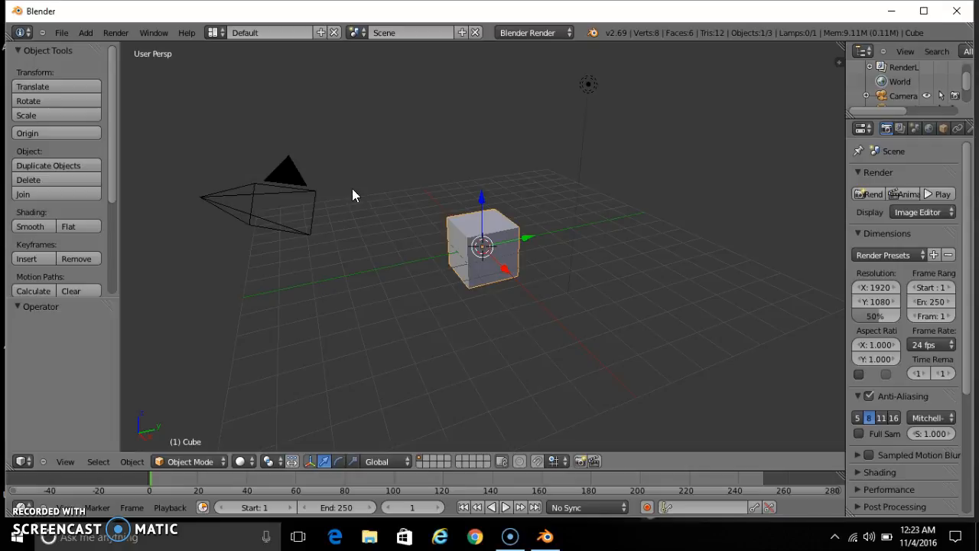
mouse_move(511, 169)
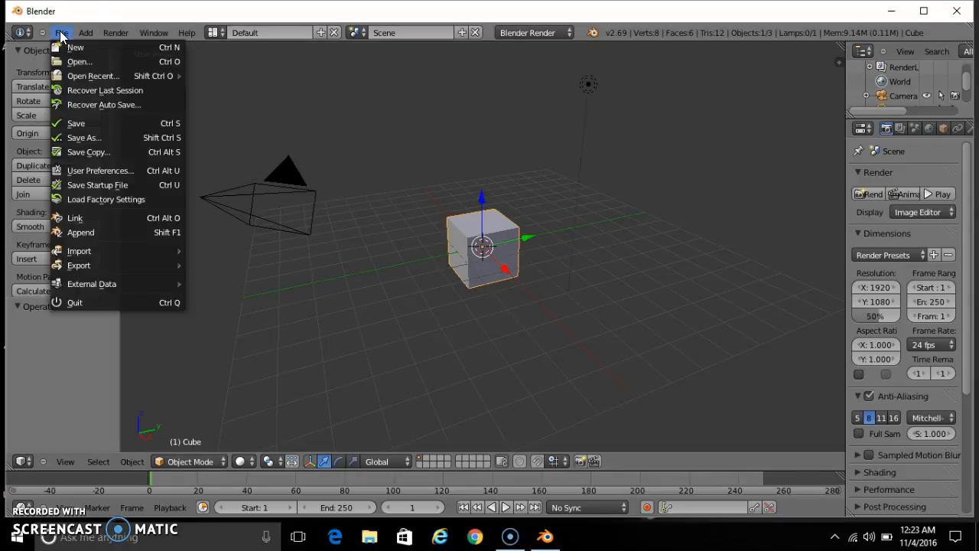
mouse_move(85, 138)
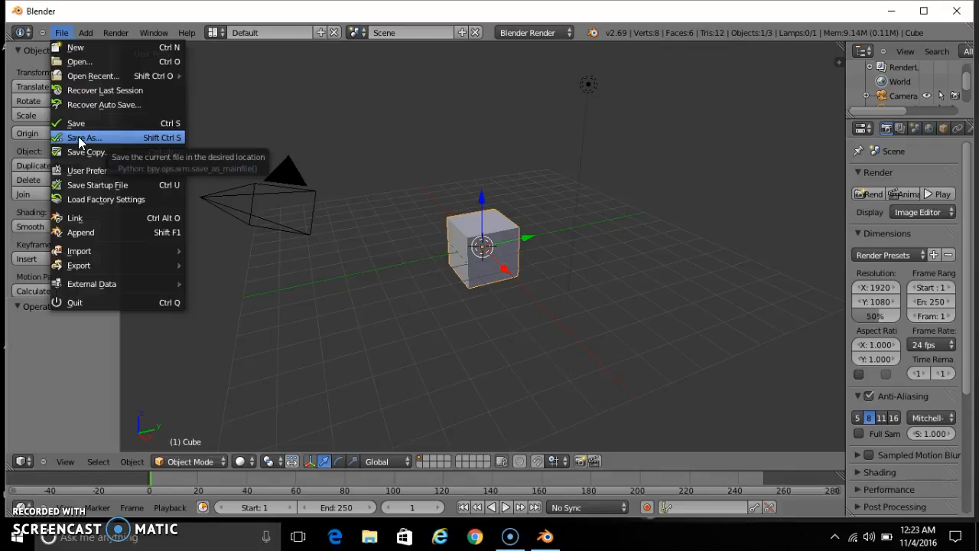
Save the default scene as 'Project Blender_02.blend' in Documents via Save As
click(84, 138)
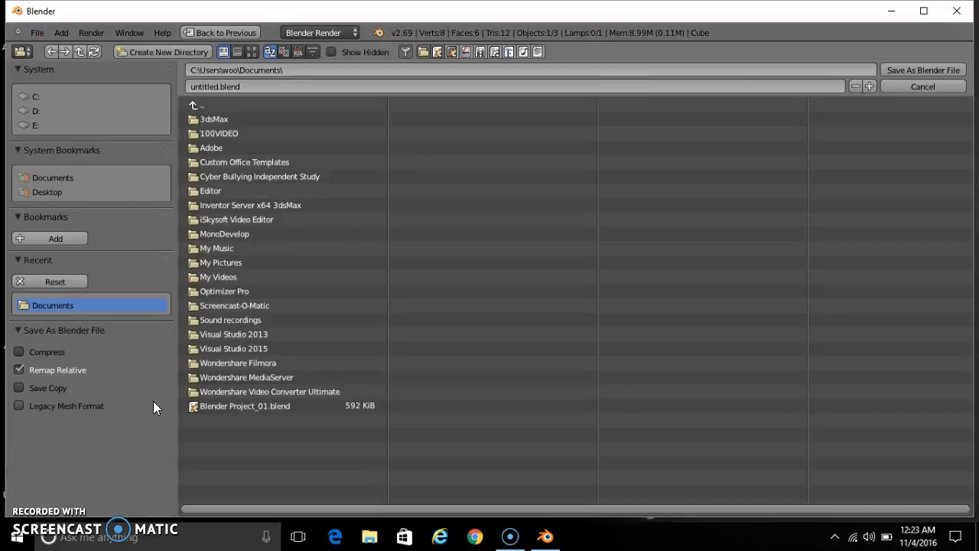
click(512, 85)
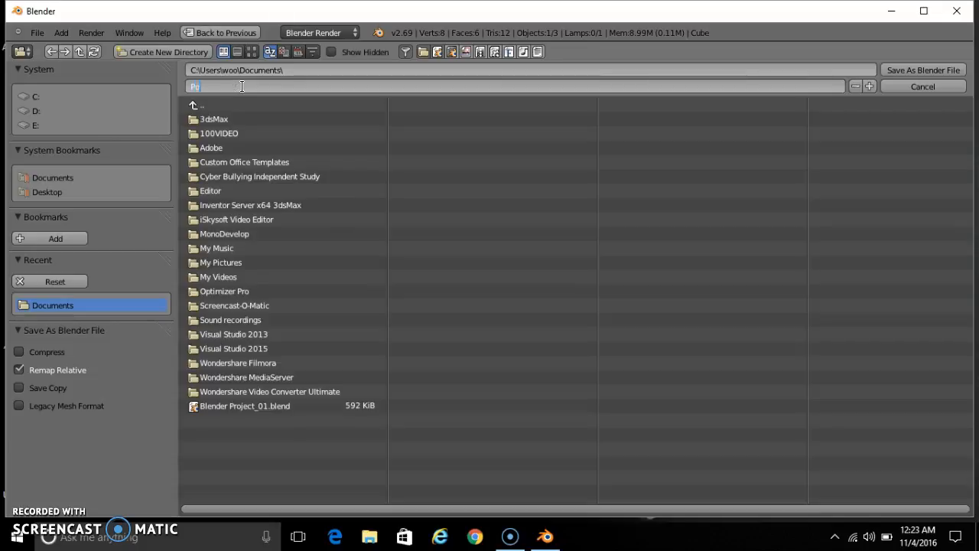
text(Project Blender_02)
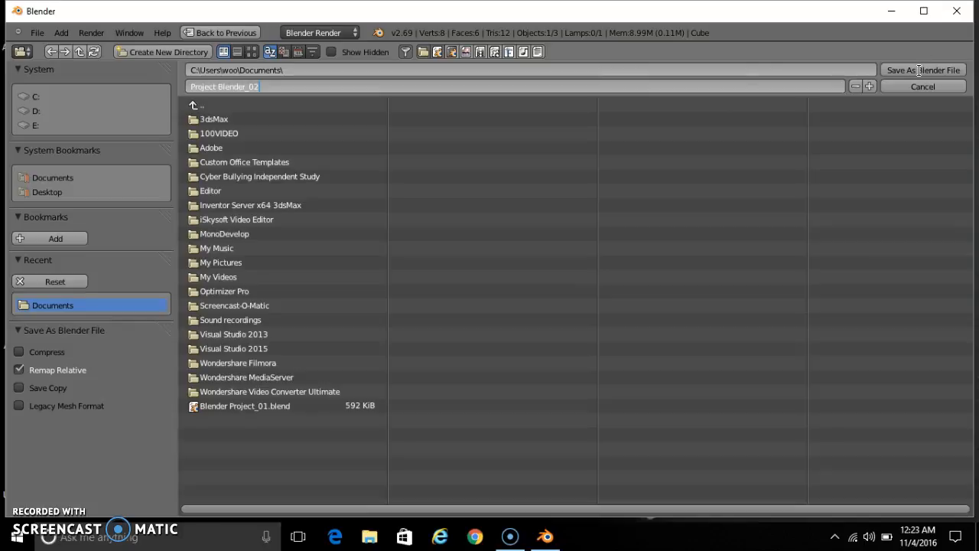
click(924, 70)
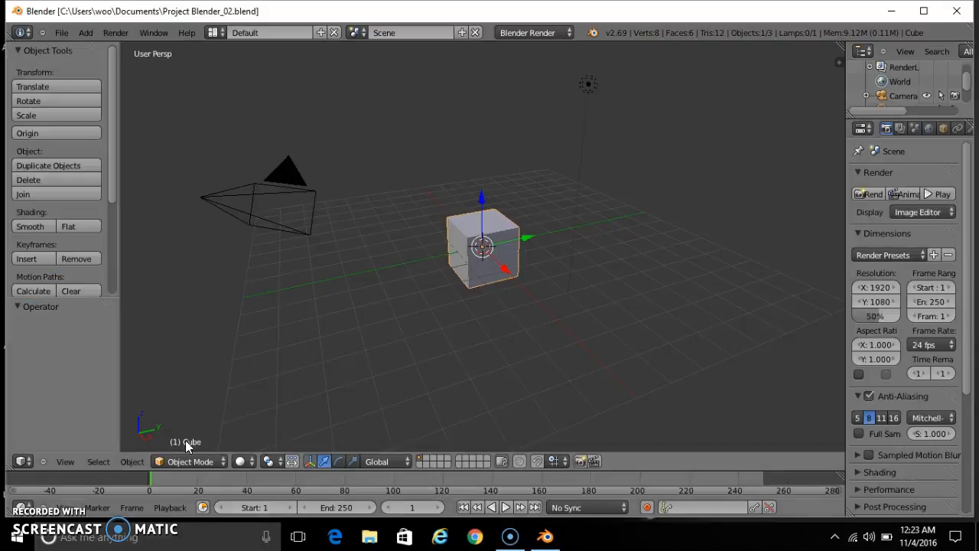
mouse_move(468, 64)
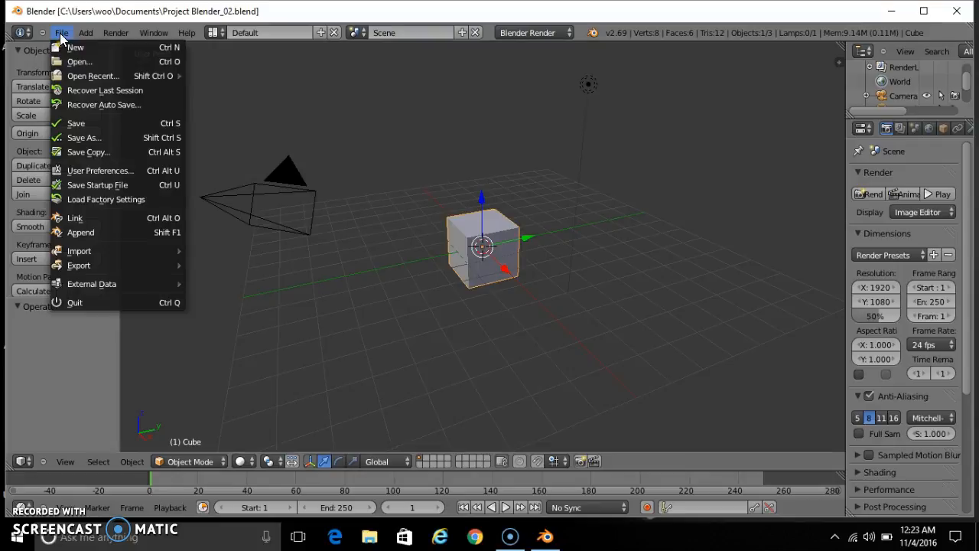
mouse_move(89, 152)
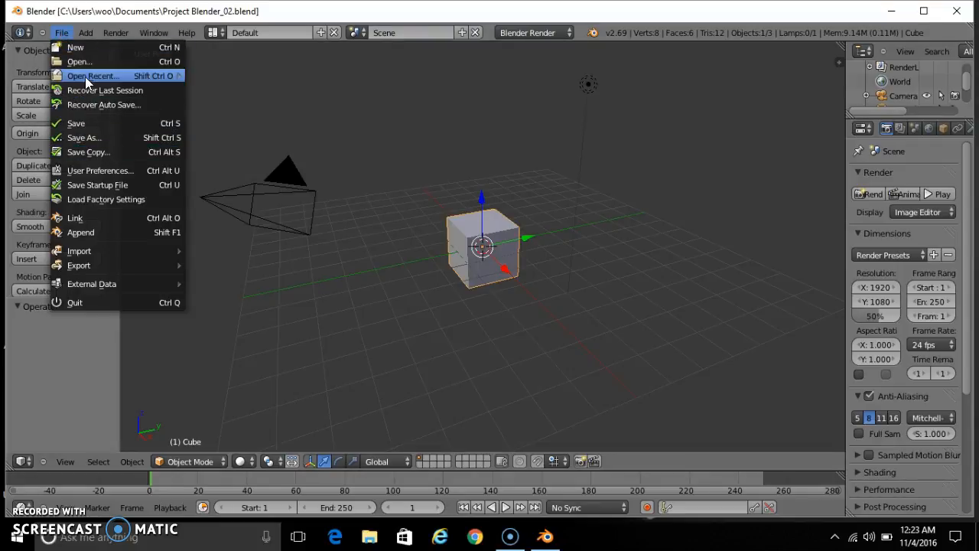
mouse_move(80, 61)
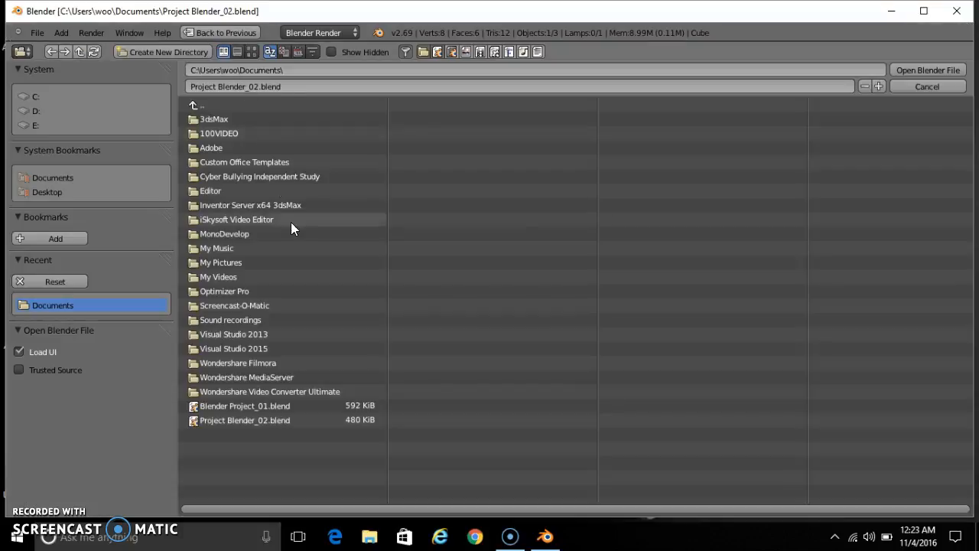
mouse_move(374, 352)
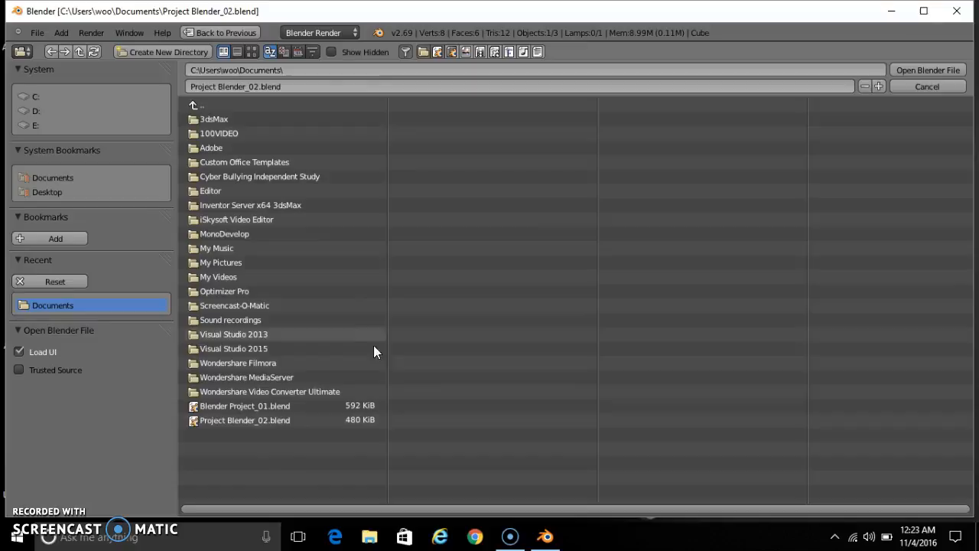
mouse_move(297, 363)
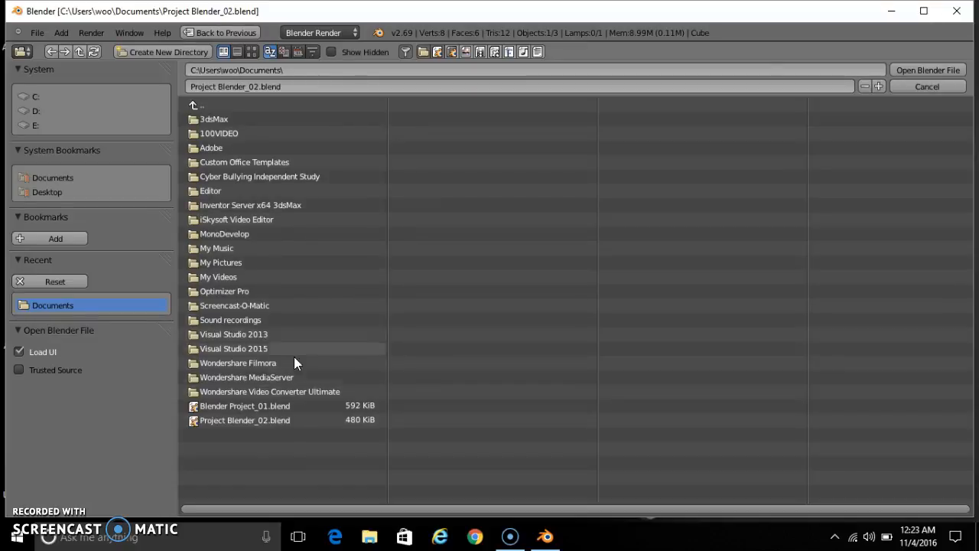
mouse_move(278, 419)
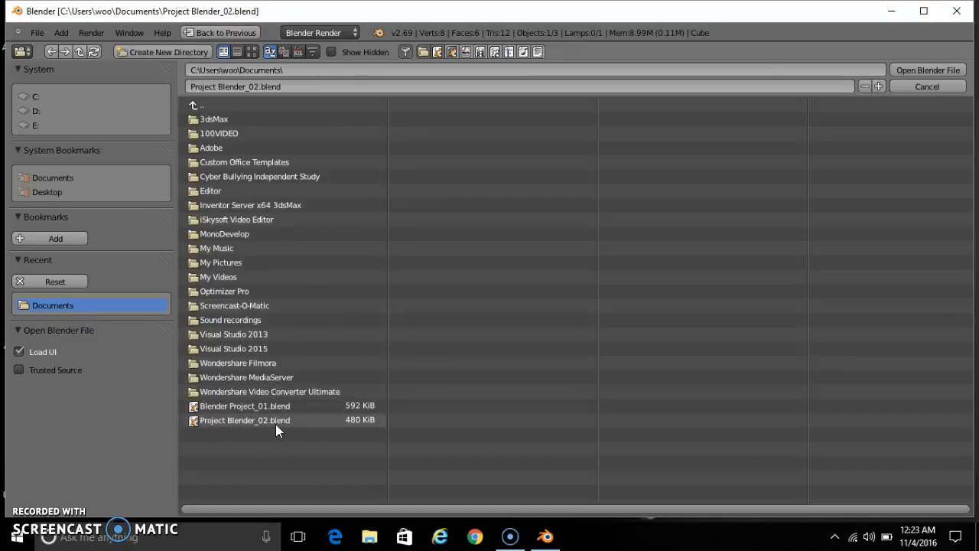
Remove Project Blender_02.blend so only Blender Project_01.blend remains listed
click(245, 419)
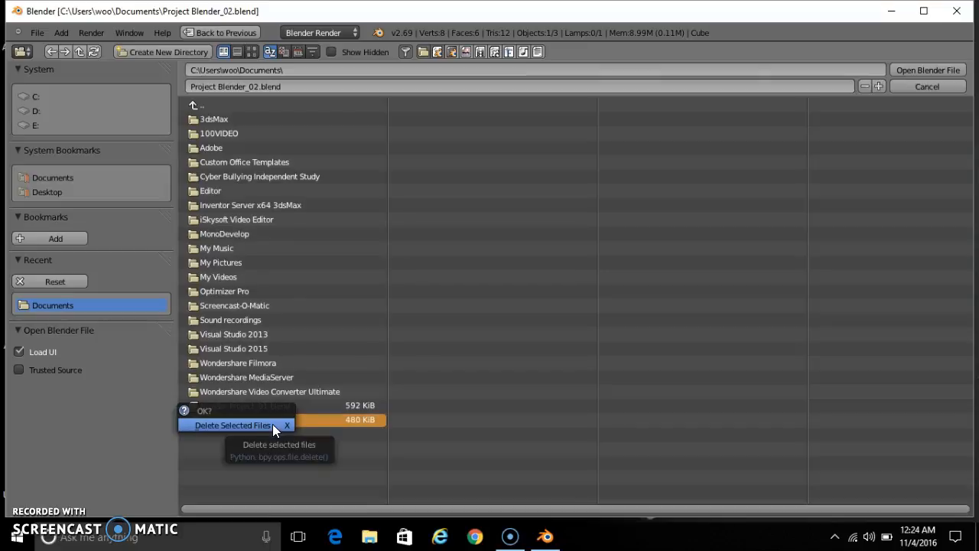
mouse_move(263, 431)
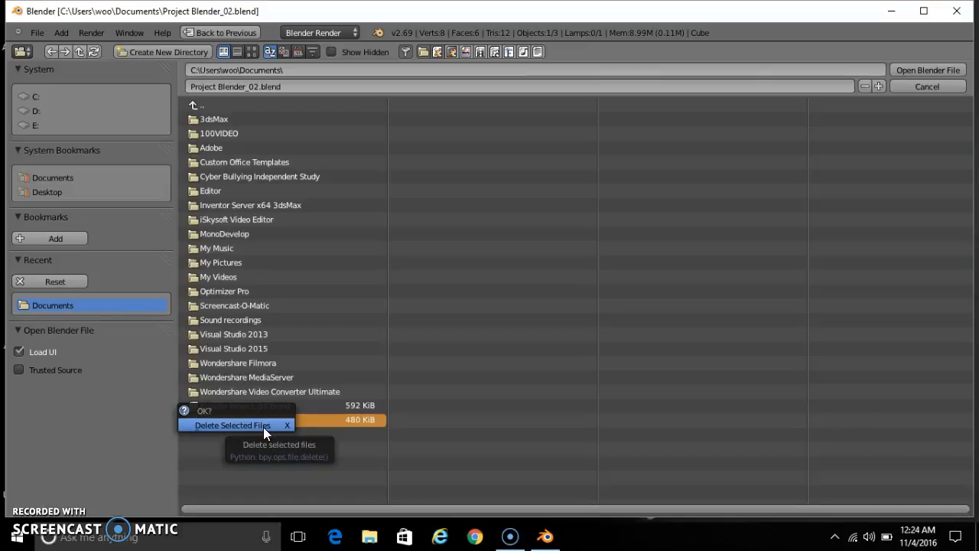
click(232, 425)
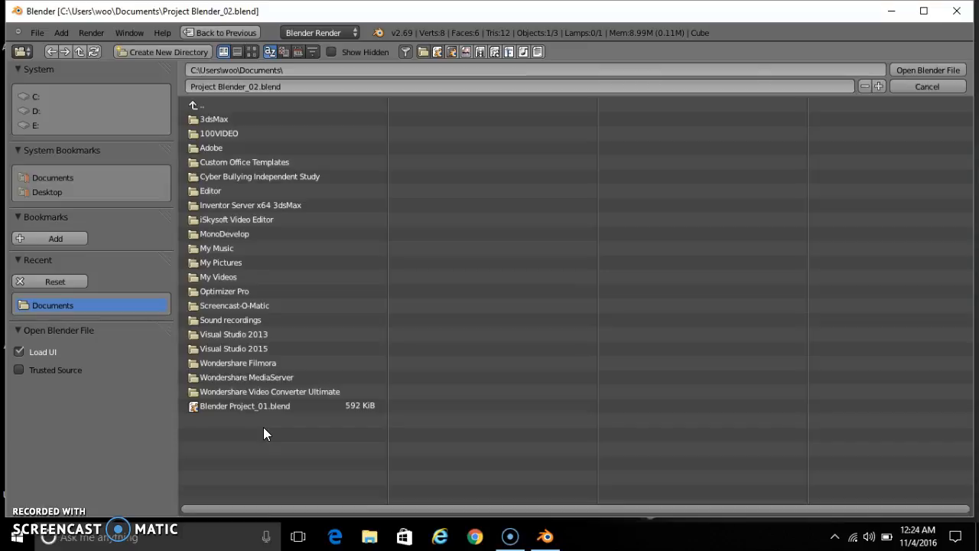
mouse_move(324, 412)
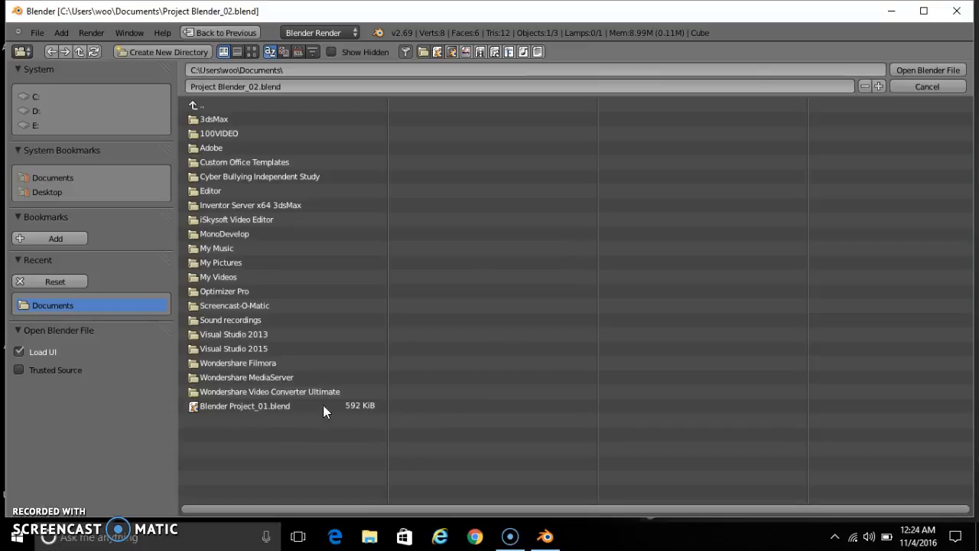
mouse_move(246, 438)
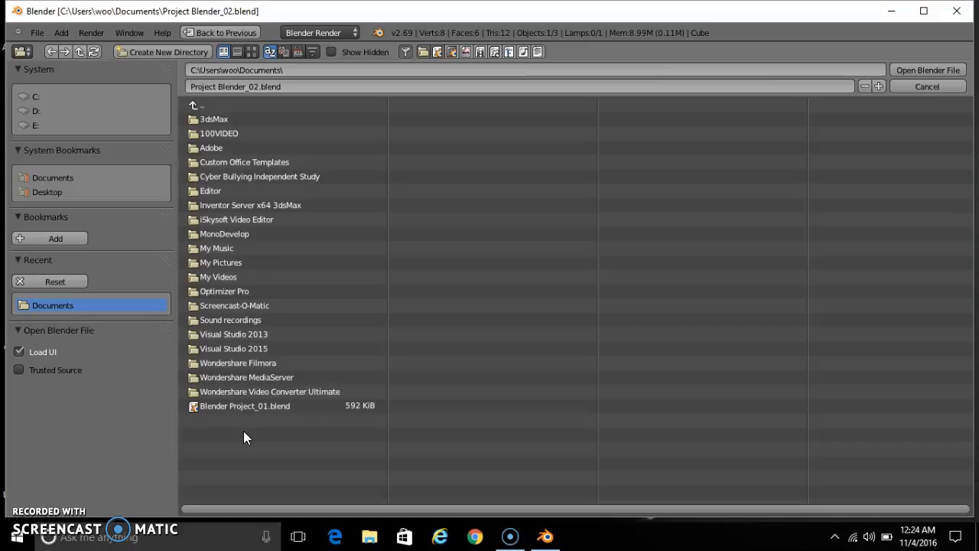
mouse_move(349, 405)
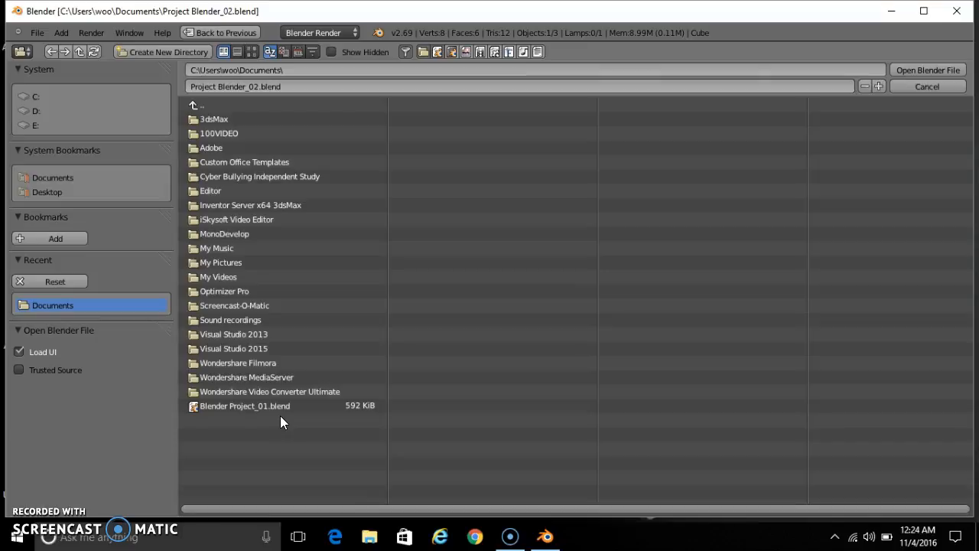
mouse_move(334, 425)
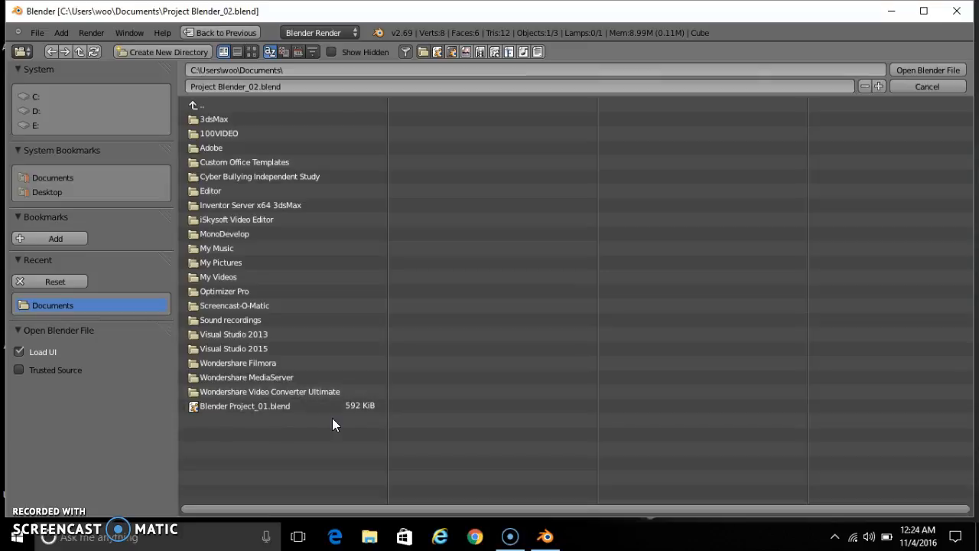
mouse_move(232, 391)
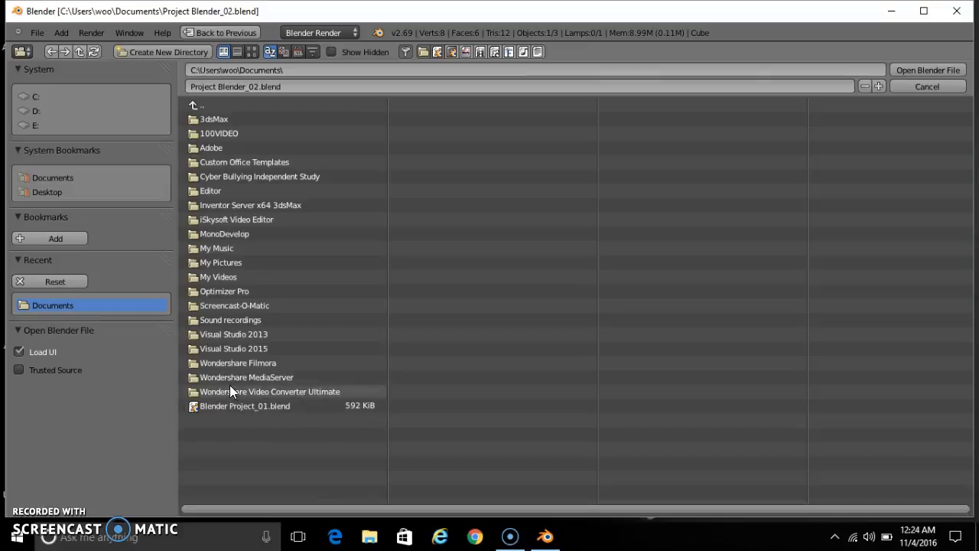